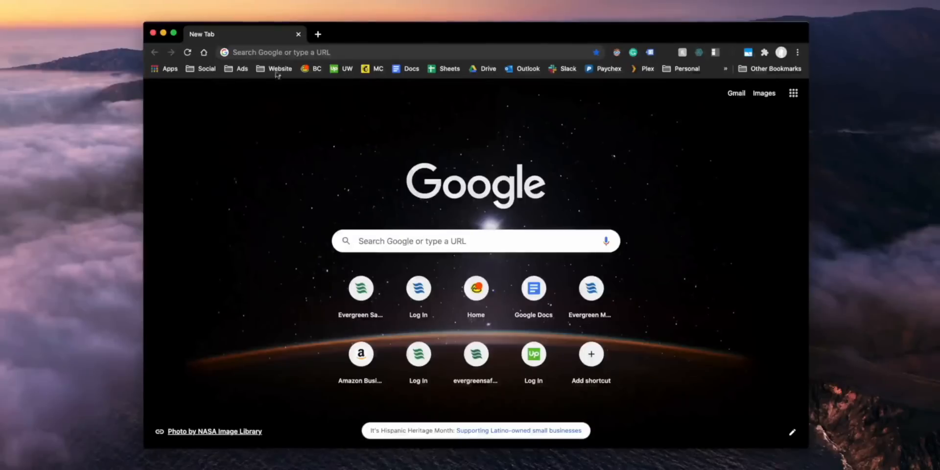
# From the bookmarked downgrade article, follow the iOS IPSW banner to the download page.
pyautogui.click(276, 52)
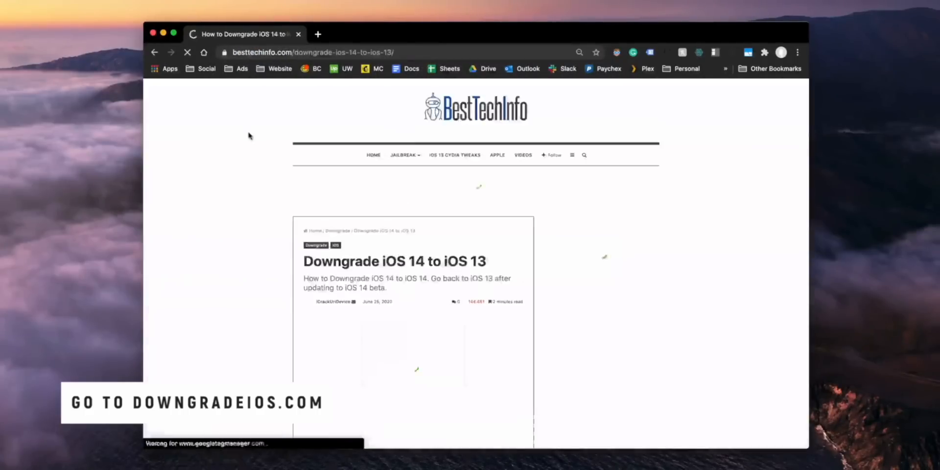
pyautogui.scroll(-3)
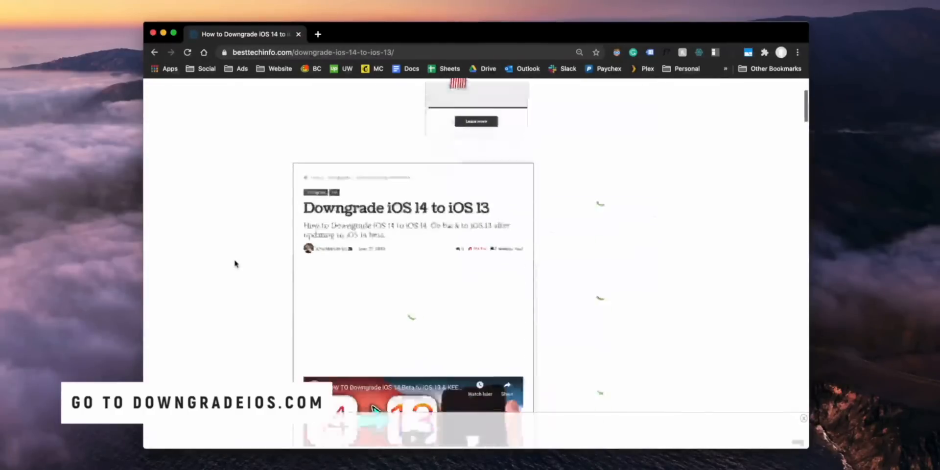
pyautogui.scroll(-3)
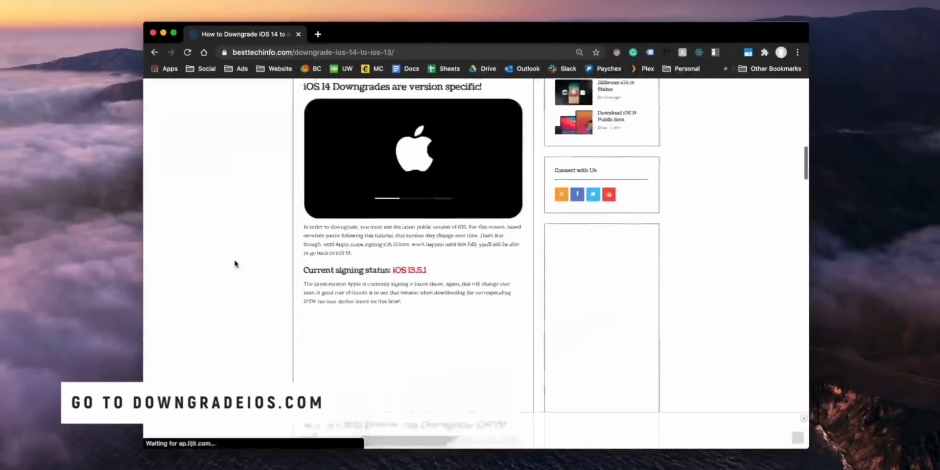
pyautogui.scroll(-3)
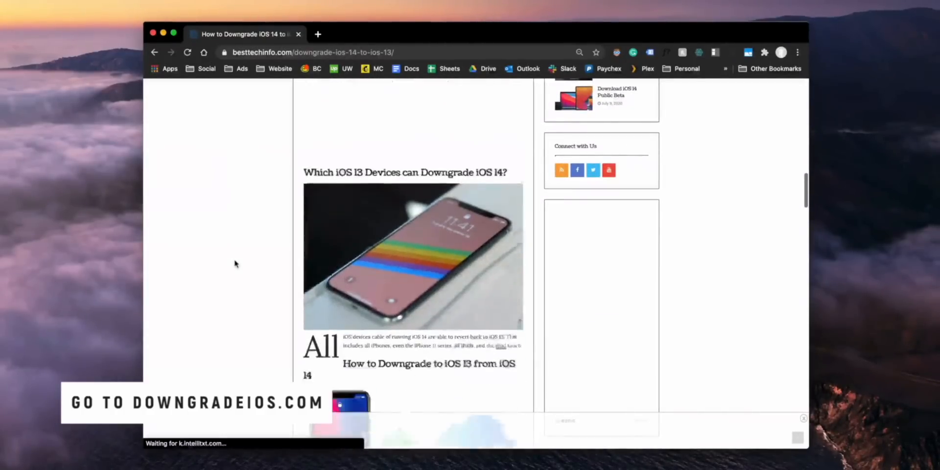
pyautogui.scroll(-3)
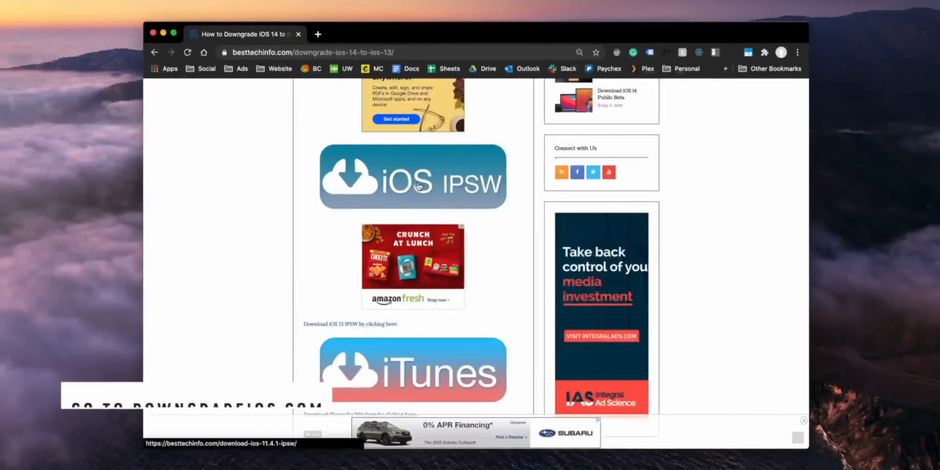
pyautogui.click(412, 176)
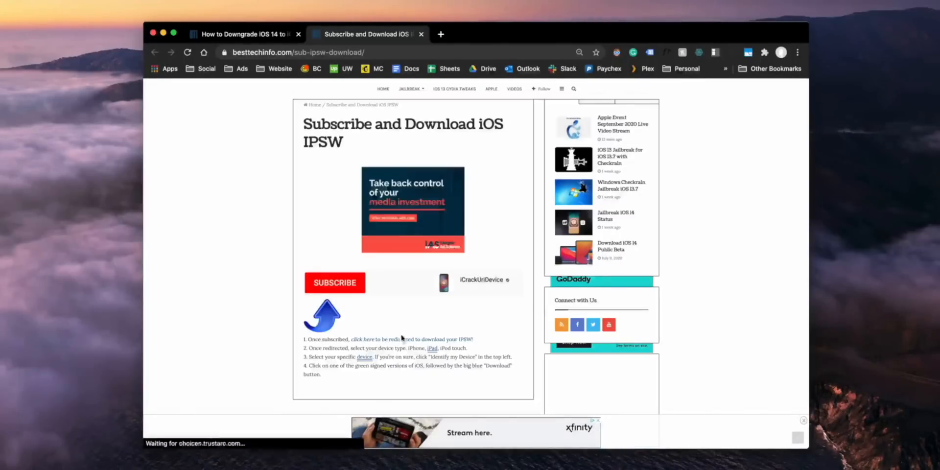
# On IPSW Downloads, choose iPhone as product and iPhone X (Global) as model.
pyautogui.click(363, 339)
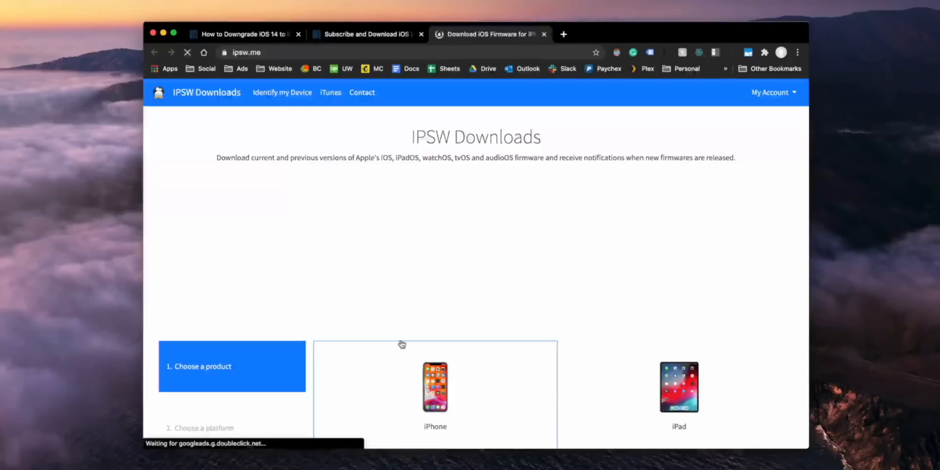
pyautogui.scroll(-3)
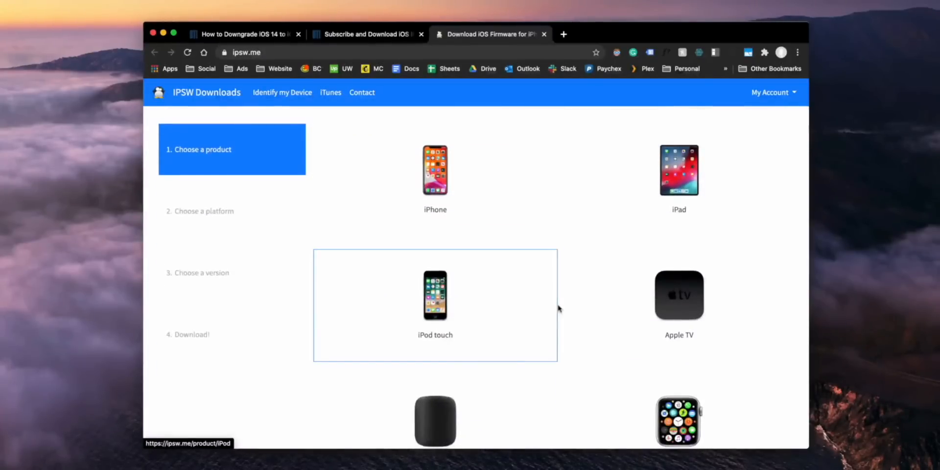
pyautogui.moveTo(435, 180)
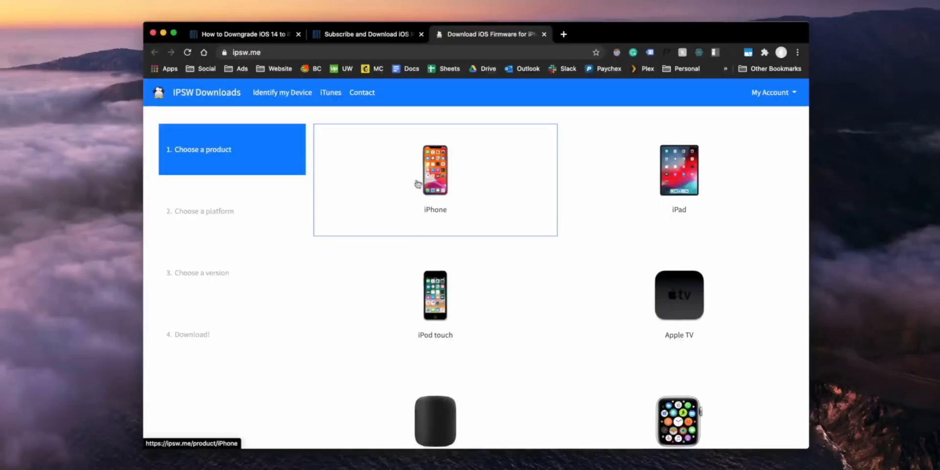
pyautogui.click(435, 169)
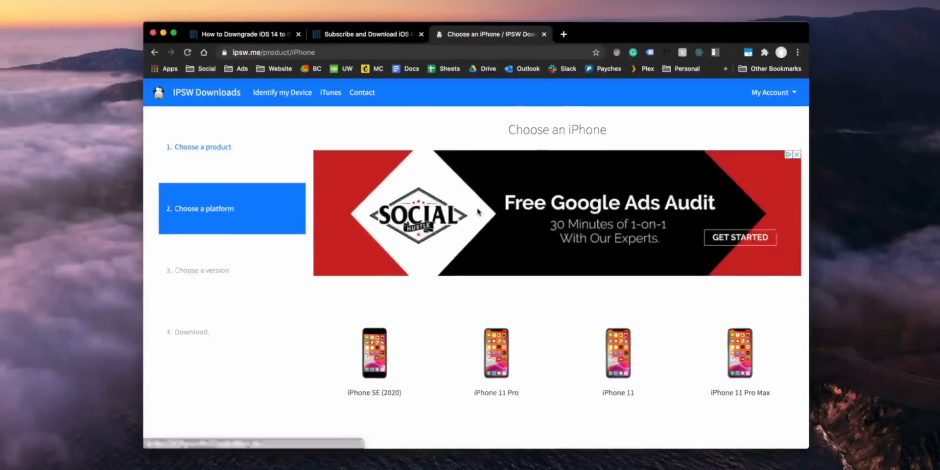
pyautogui.scroll(-3)
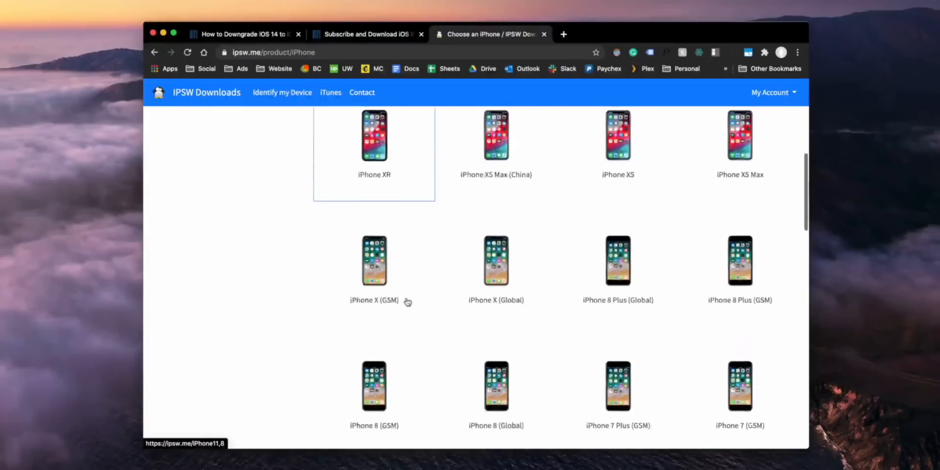
pyautogui.click(495, 260)
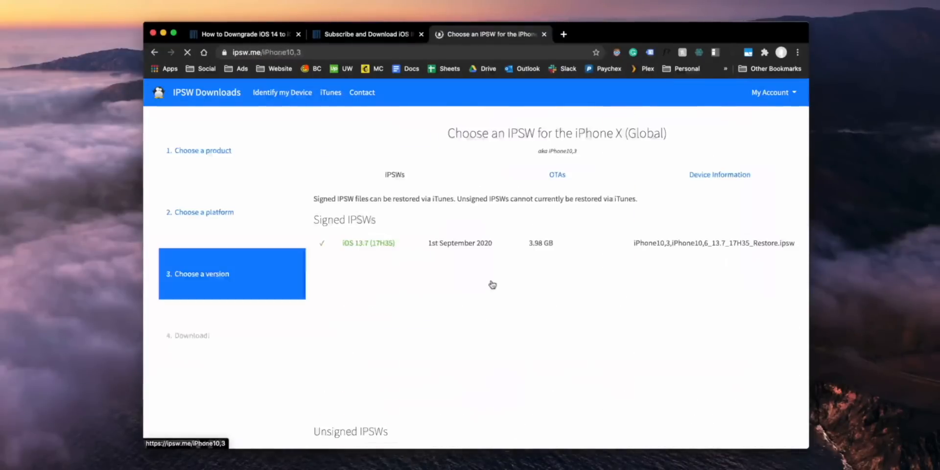
# Select the signed iOS 13.7 (17H35) firmware and start its 3.98 GB download.
pyautogui.scroll(-3)
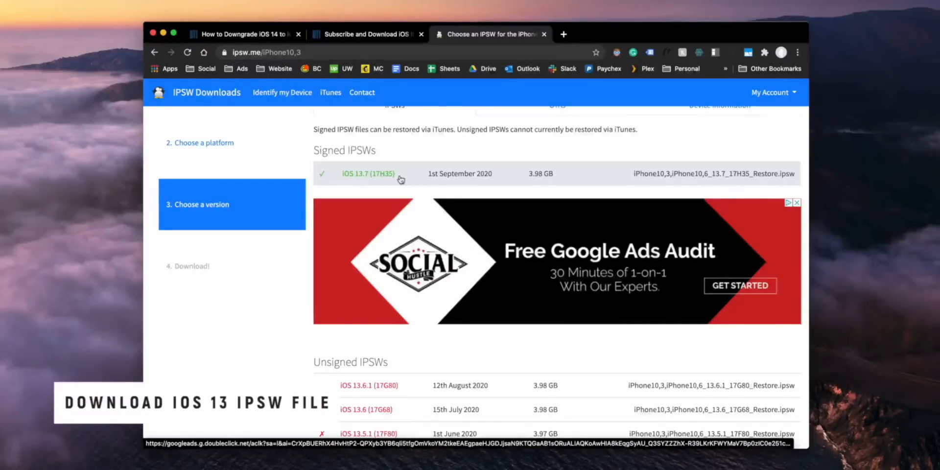
pyautogui.scroll(-3)
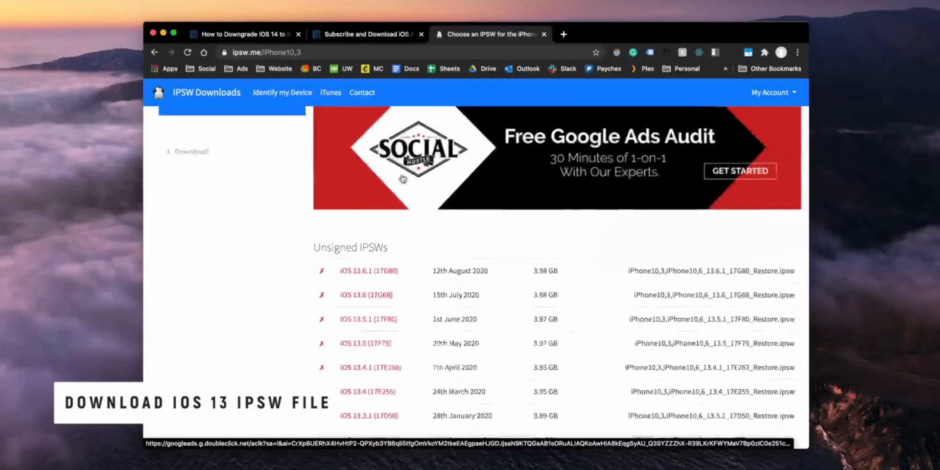
pyautogui.scroll(3)
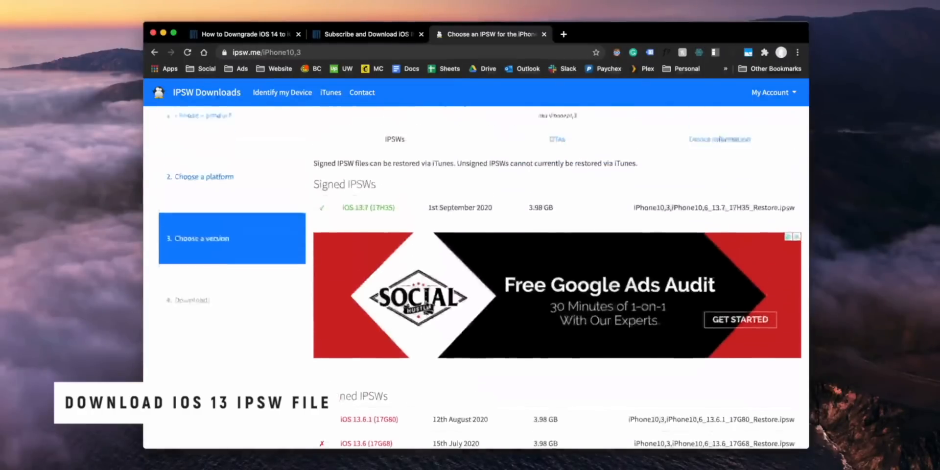
pyautogui.scroll(3)
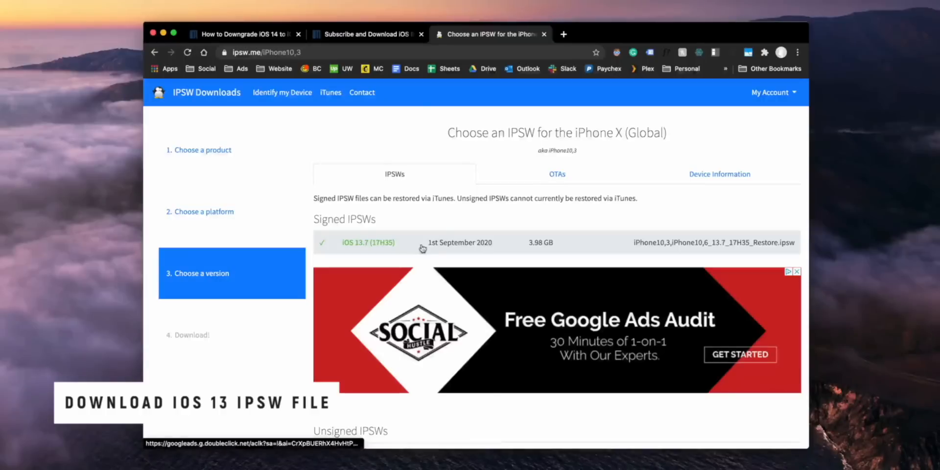
pyautogui.click(368, 242)
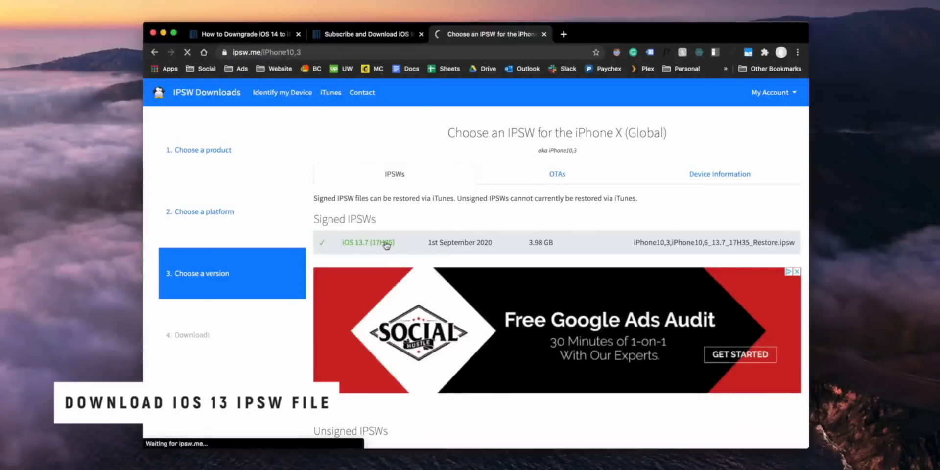
pyautogui.click(367, 242)
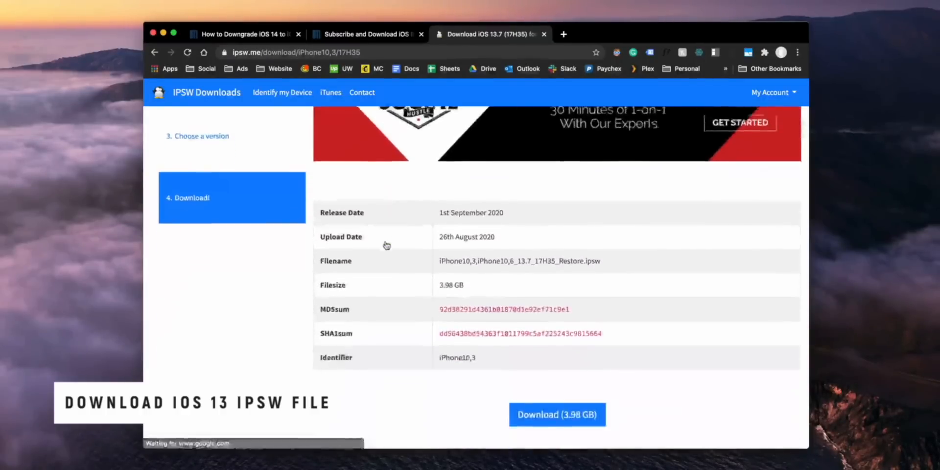
pyautogui.scroll(-3)
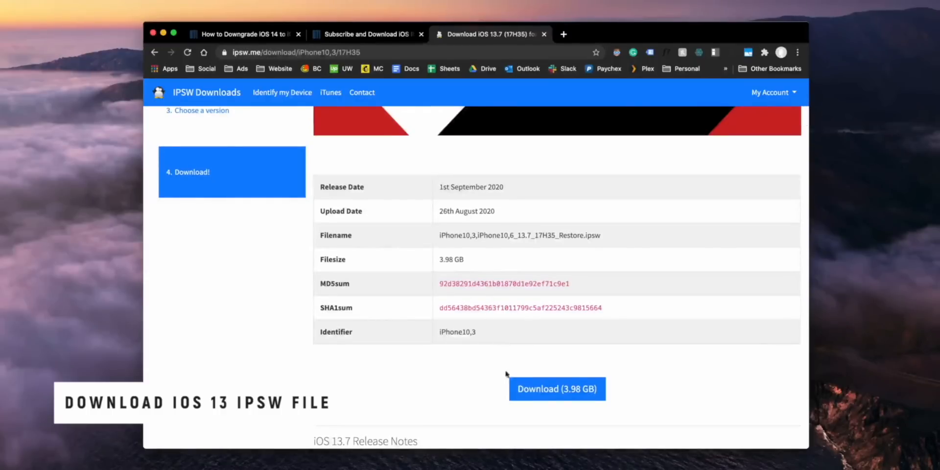
pyautogui.moveTo(557, 389)
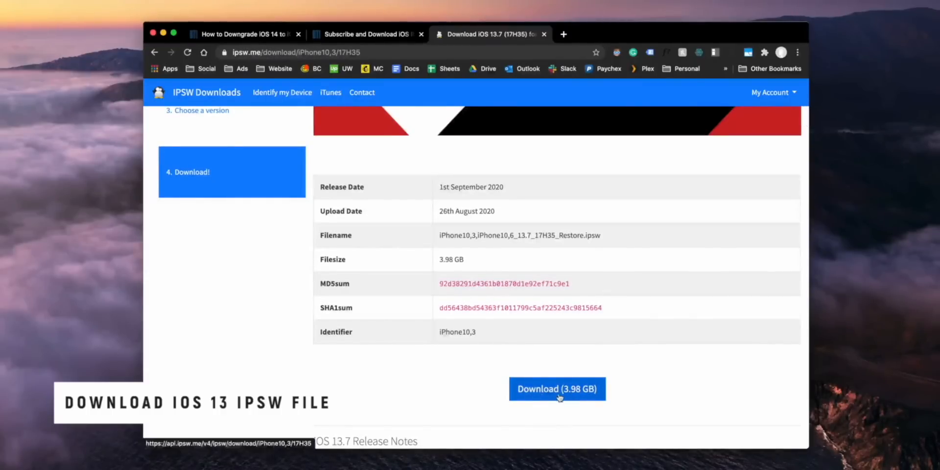
pyautogui.click(556, 389)
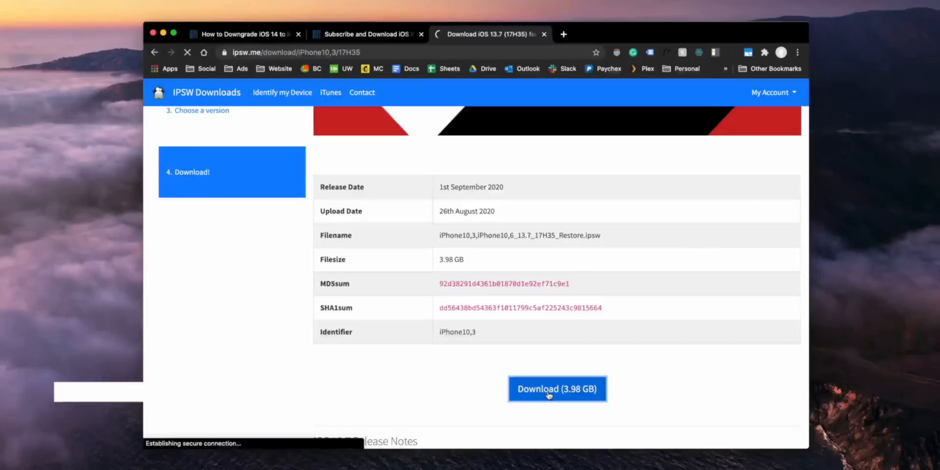
pyautogui.click(556, 389)
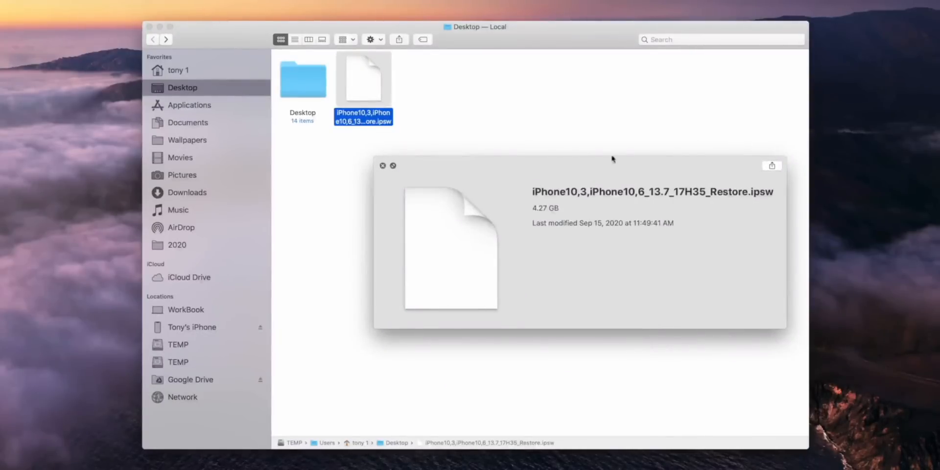
pyautogui.moveTo(632, 226)
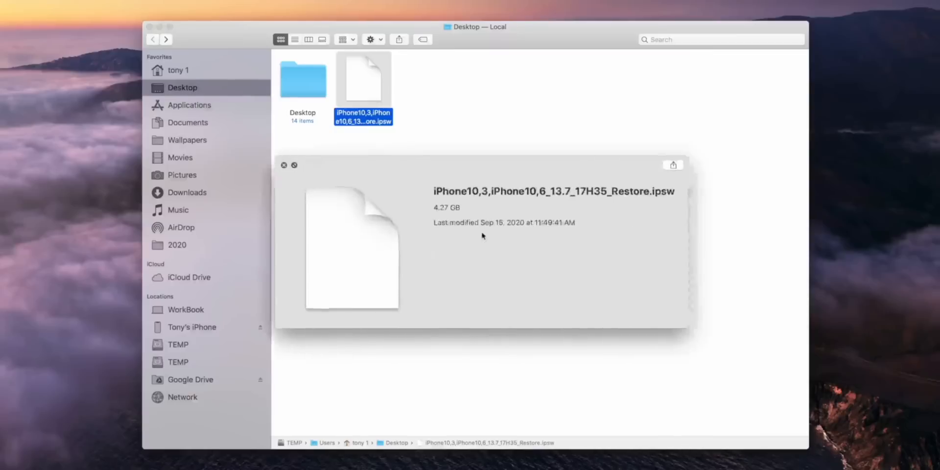
# Drag the downloaded iOS 13.7 IPSW restore file onto the Desktop.
pyautogui.moveTo(480, 167); pyautogui.dragTo(471, 183)
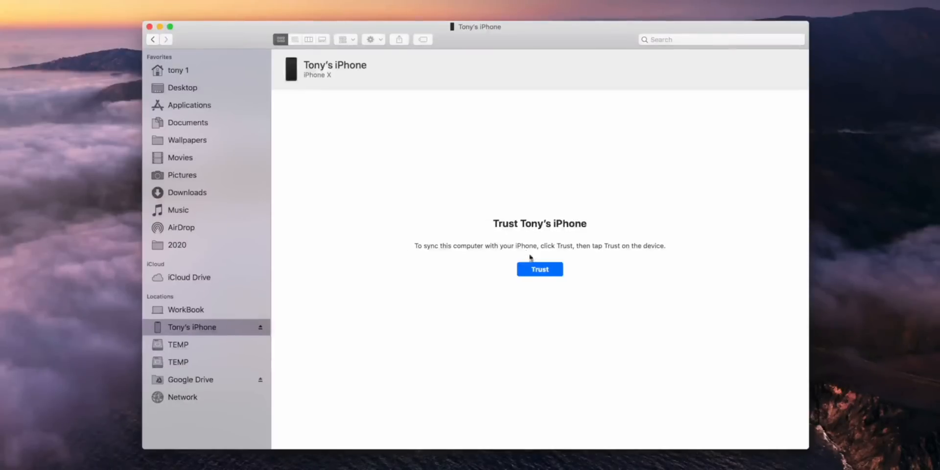
pyautogui.click(538, 269)
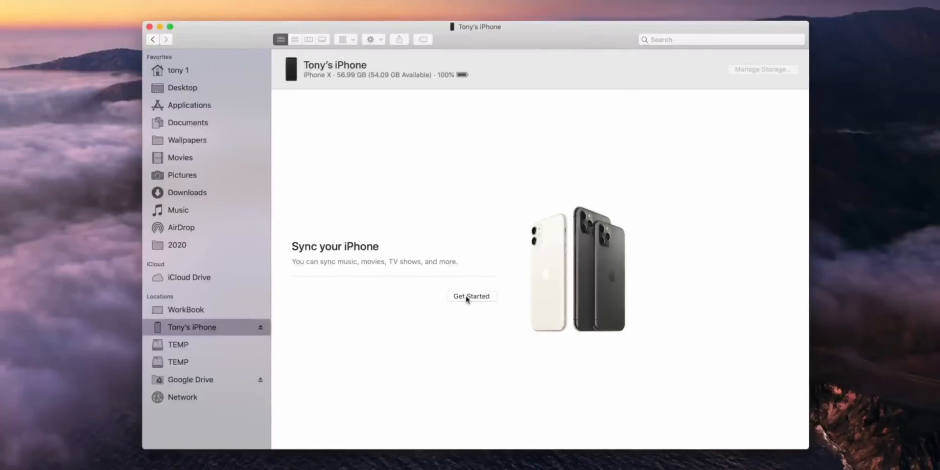
pyautogui.click(471, 296)
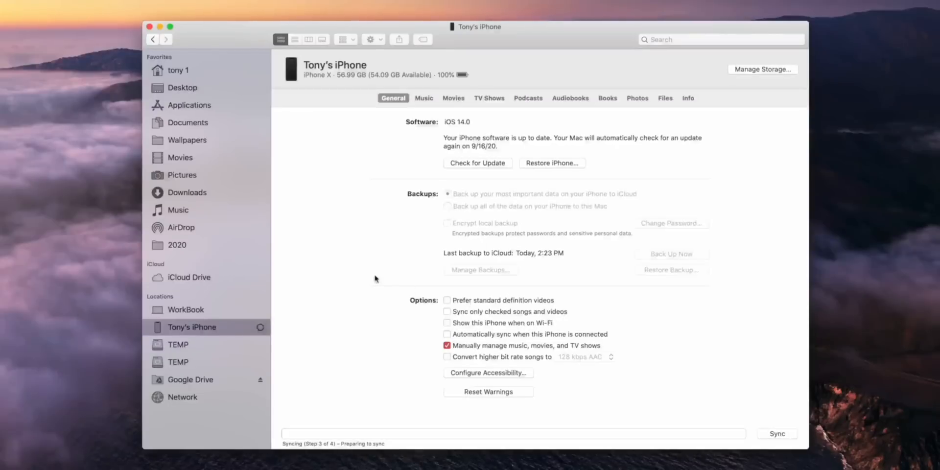
pyautogui.click(447, 193)
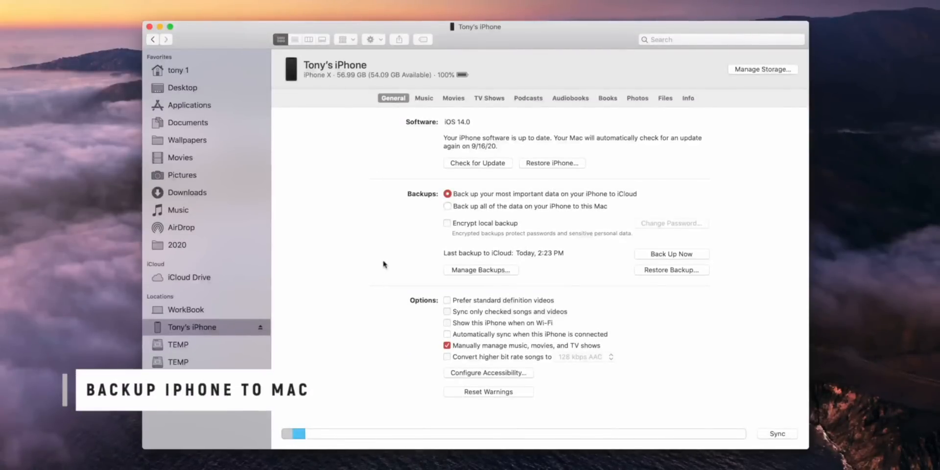
pyautogui.moveTo(380, 244)
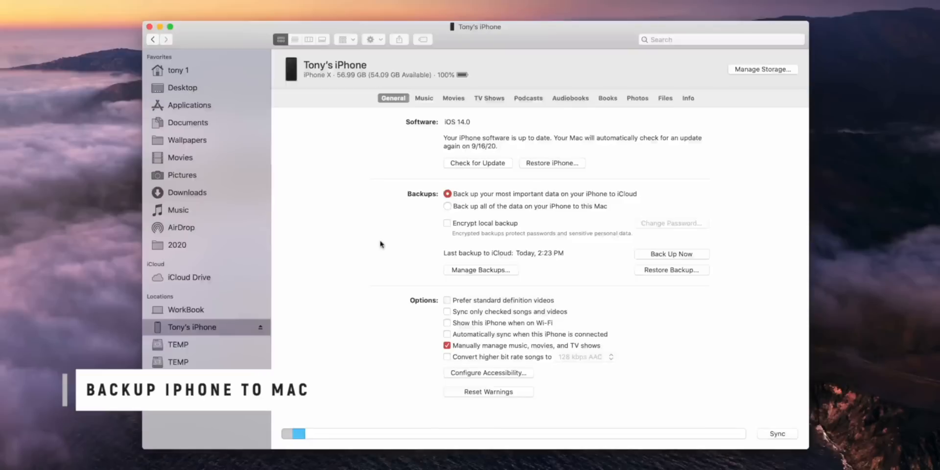
pyautogui.moveTo(701, 249)
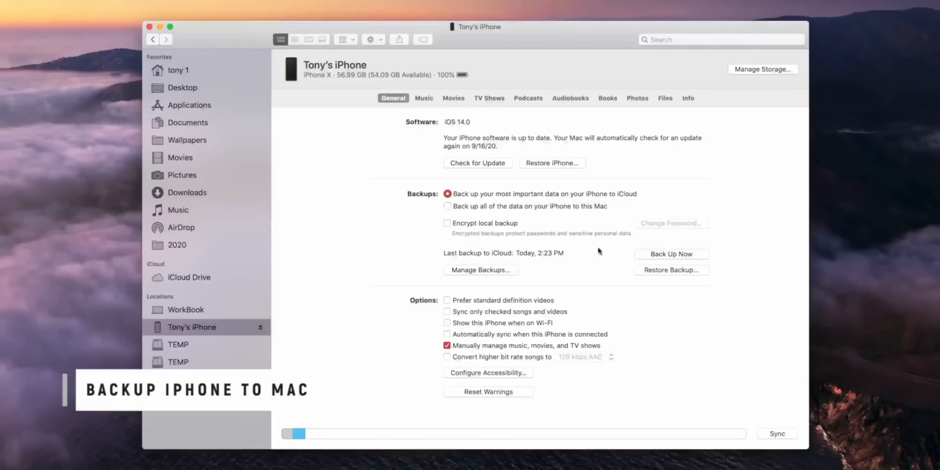
# Choose backing up all iPhone data to this Mac and run Back Up Now.
pyautogui.click(447, 205)
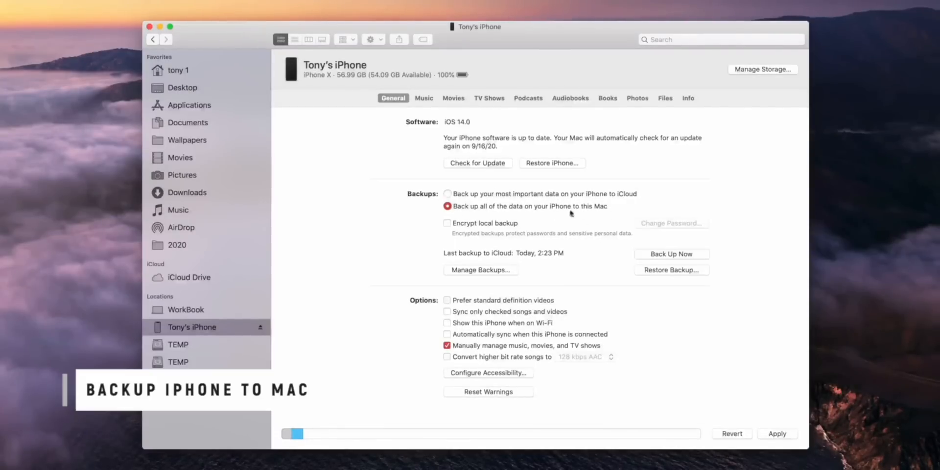
pyautogui.click(671, 254)
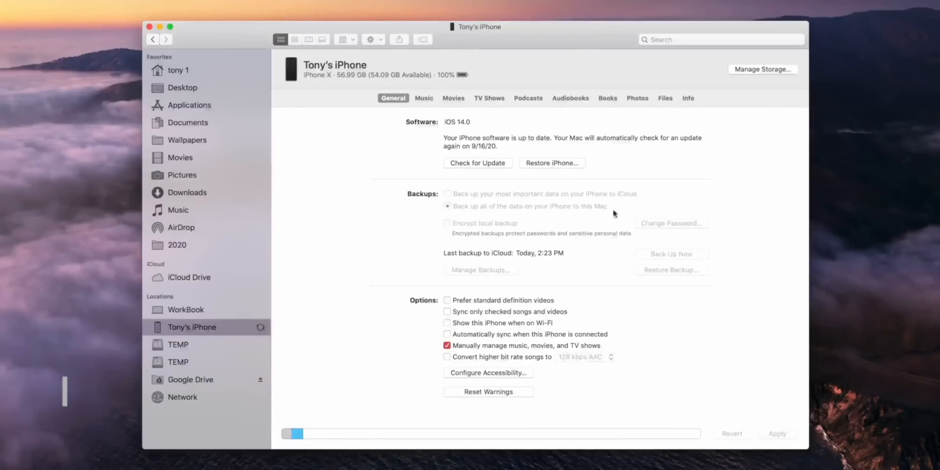
pyautogui.moveTo(597, 213)
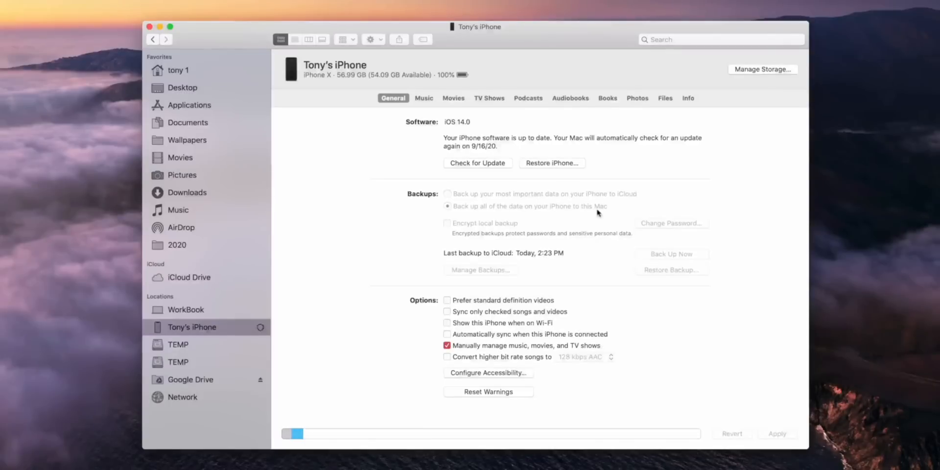
pyautogui.moveTo(680, 260)
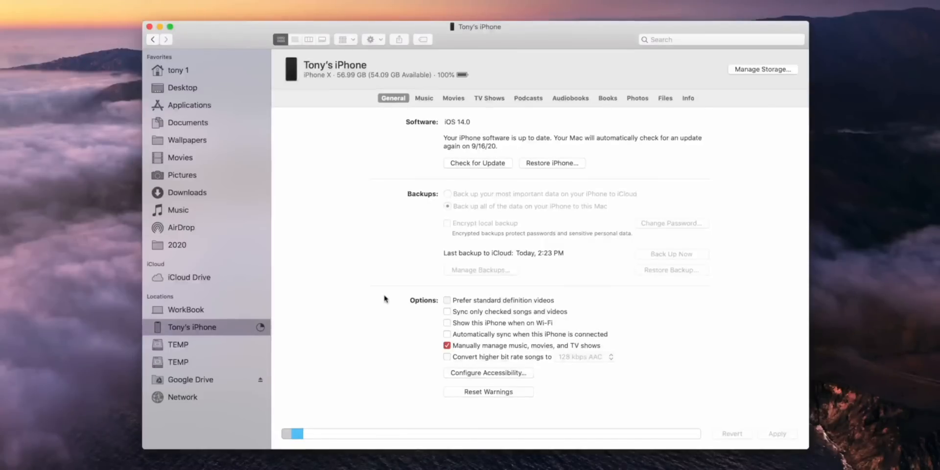
pyautogui.click(448, 206)
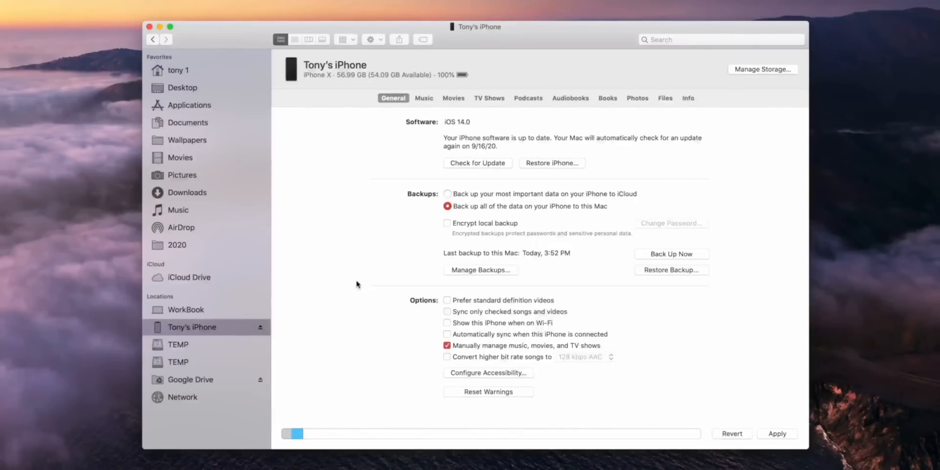
pyautogui.moveTo(276, 254)
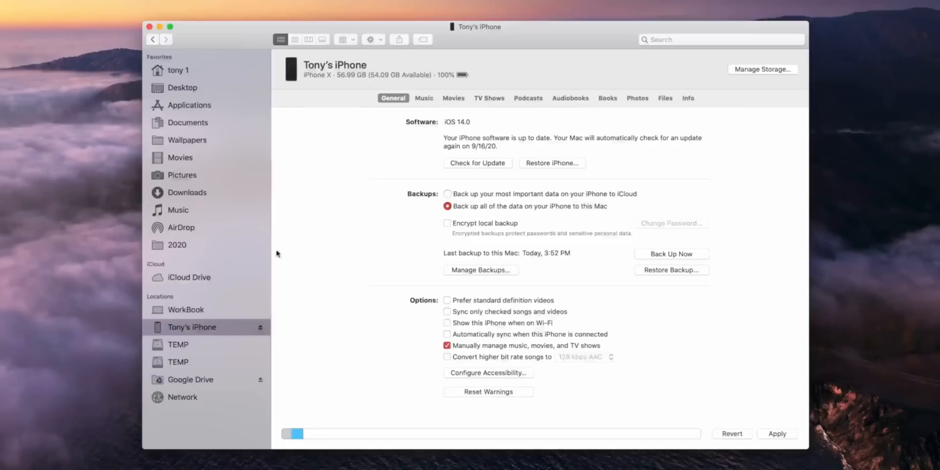
pyautogui.moveTo(368, 179)
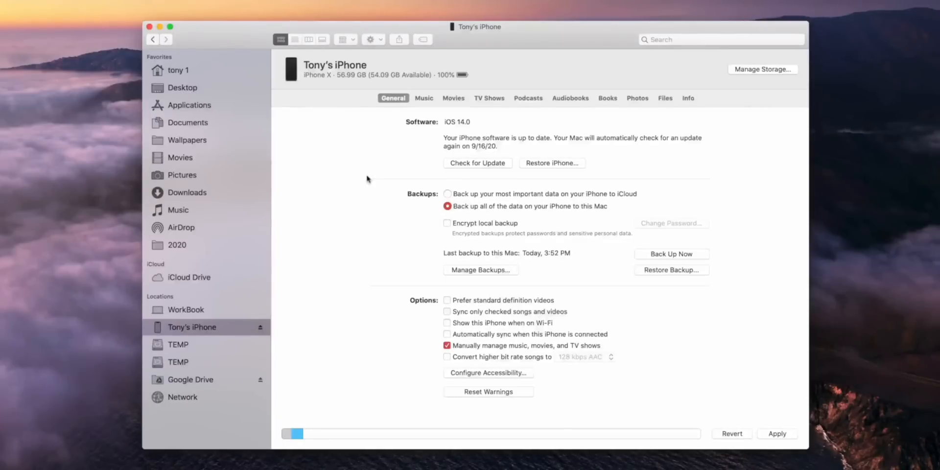
pyautogui.moveTo(483, 159)
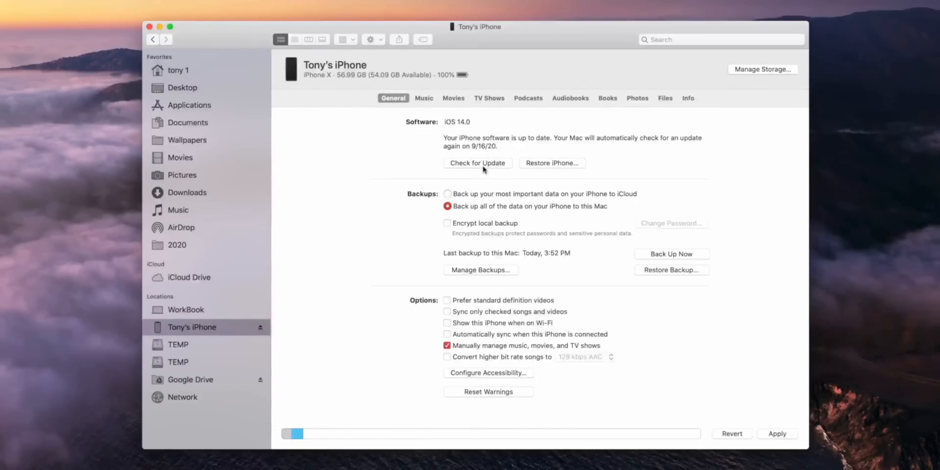
pyautogui.moveTo(499, 219)
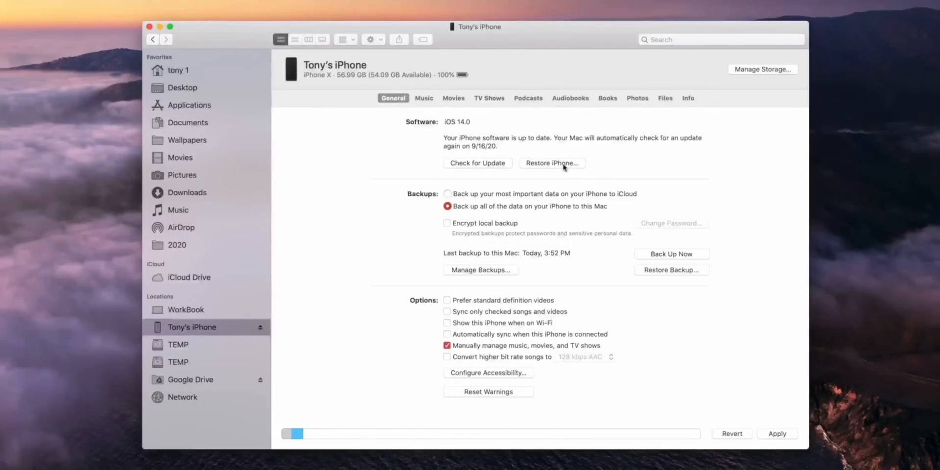
pyautogui.moveTo(542, 169)
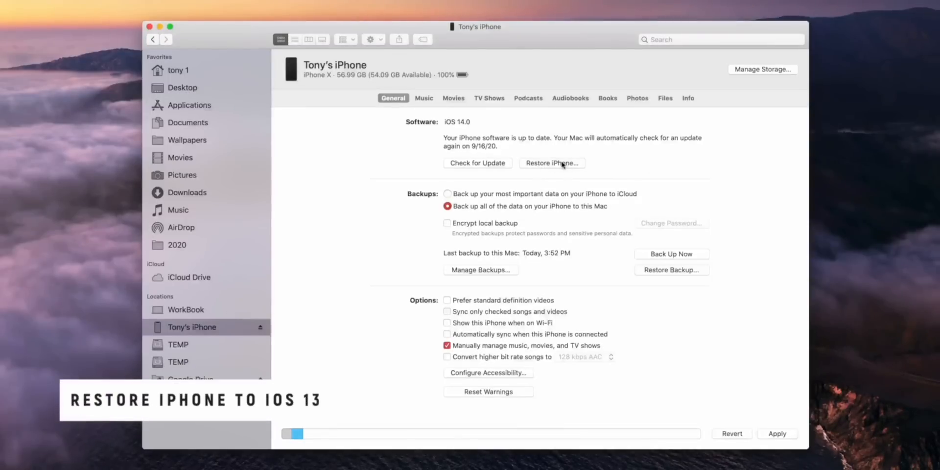
# Restore the iPhone with the iOS 13.7 IPSW from the Desktop, confirming the erase.
pyautogui.click(551, 164)
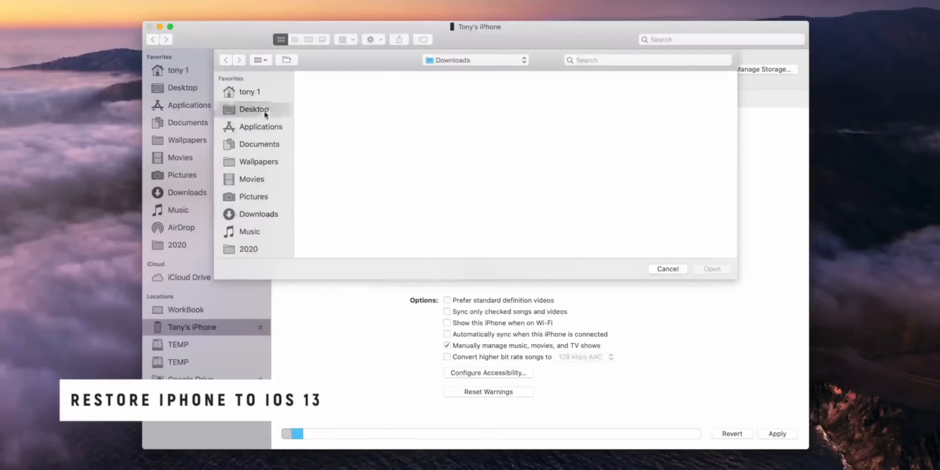
pyautogui.click(254, 108)
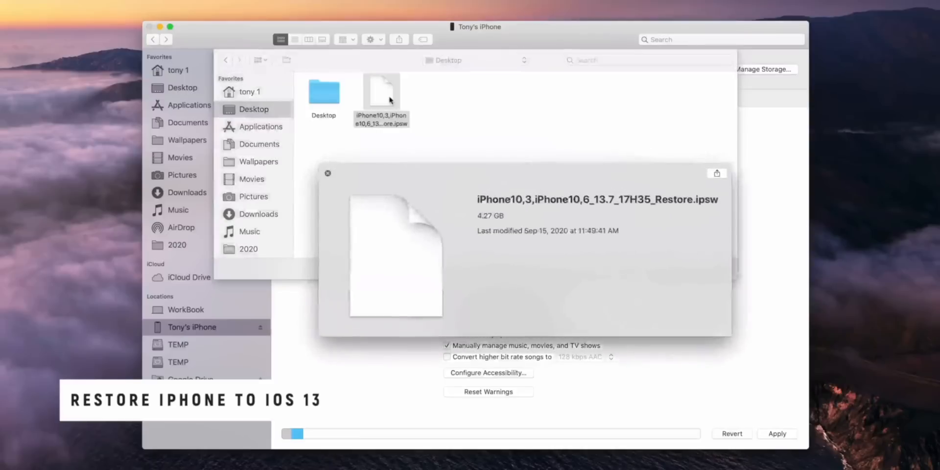
pyautogui.click(381, 96)
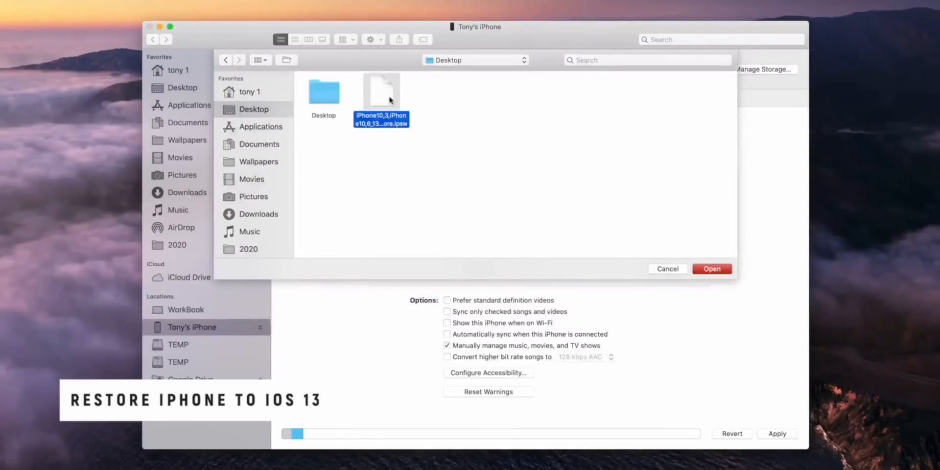
pyautogui.moveTo(706, 235)
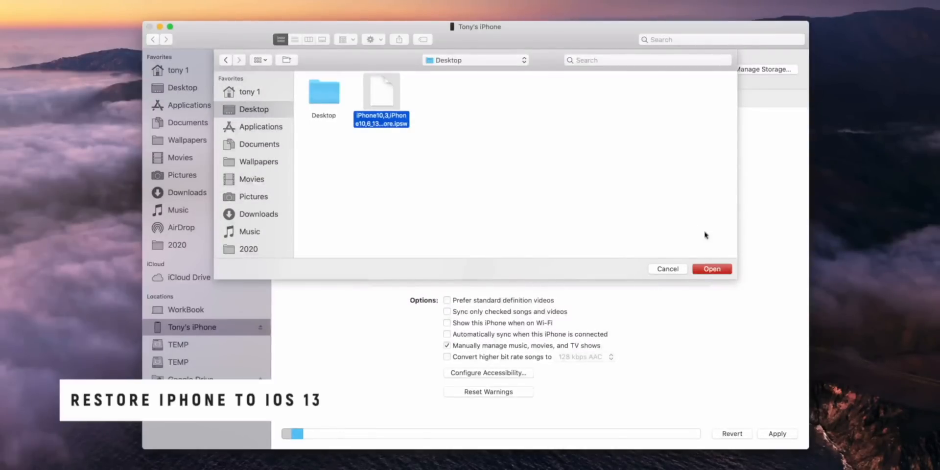
pyautogui.click(712, 268)
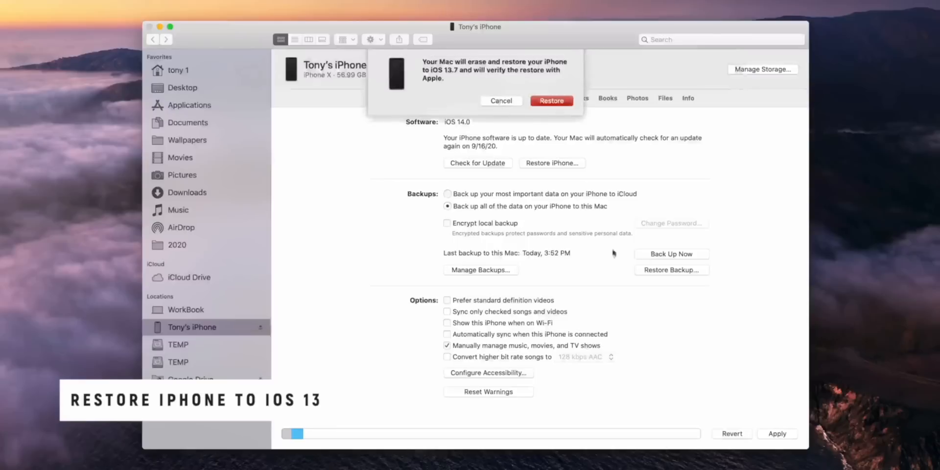
pyautogui.click(550, 100)
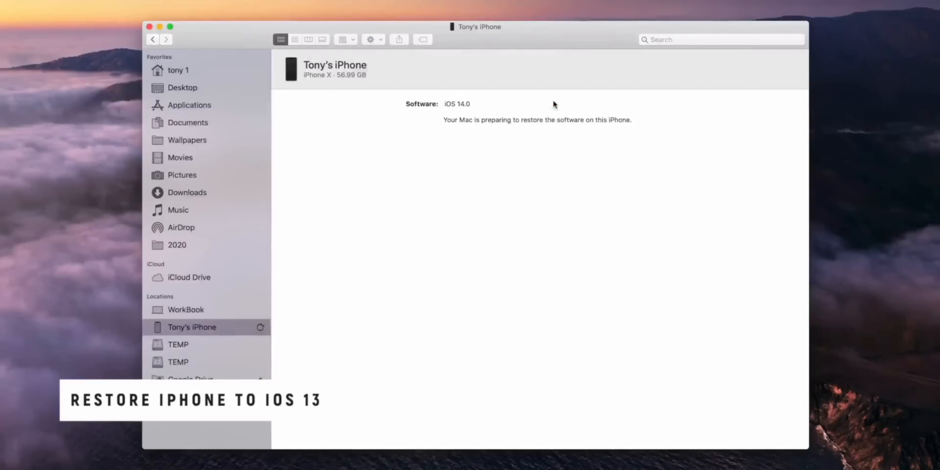